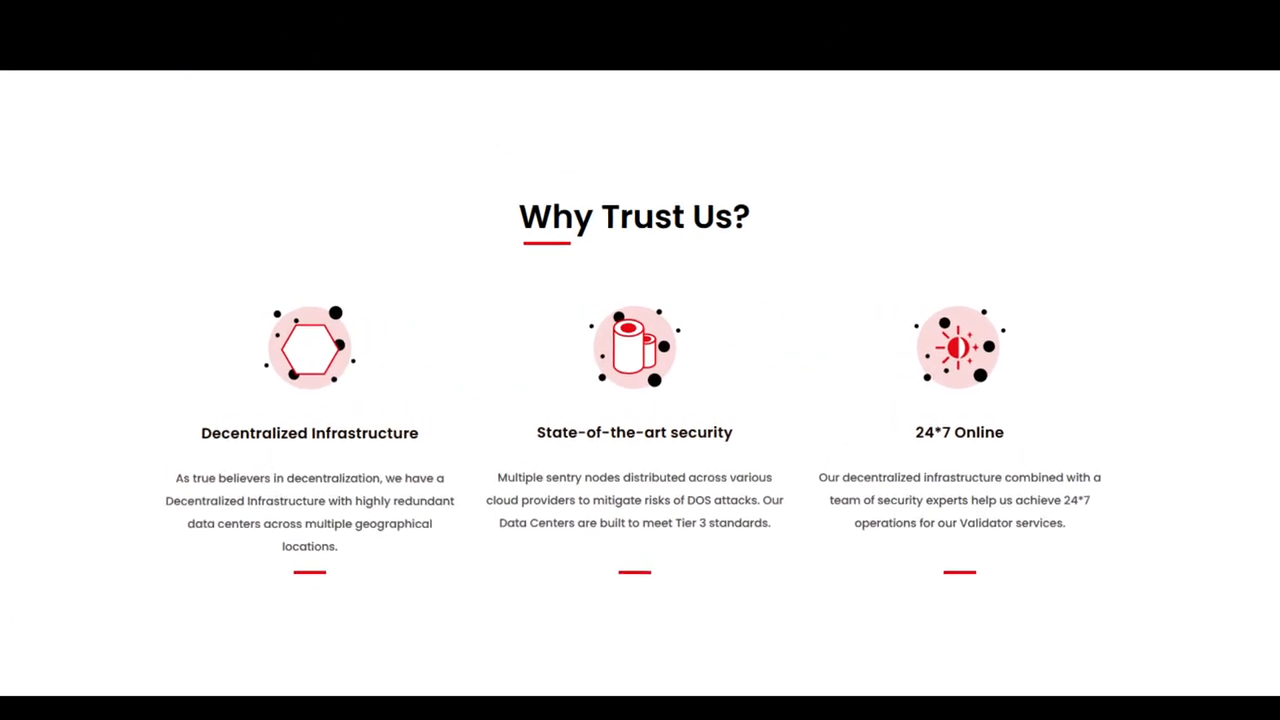
pyautogui.scroll(-3)
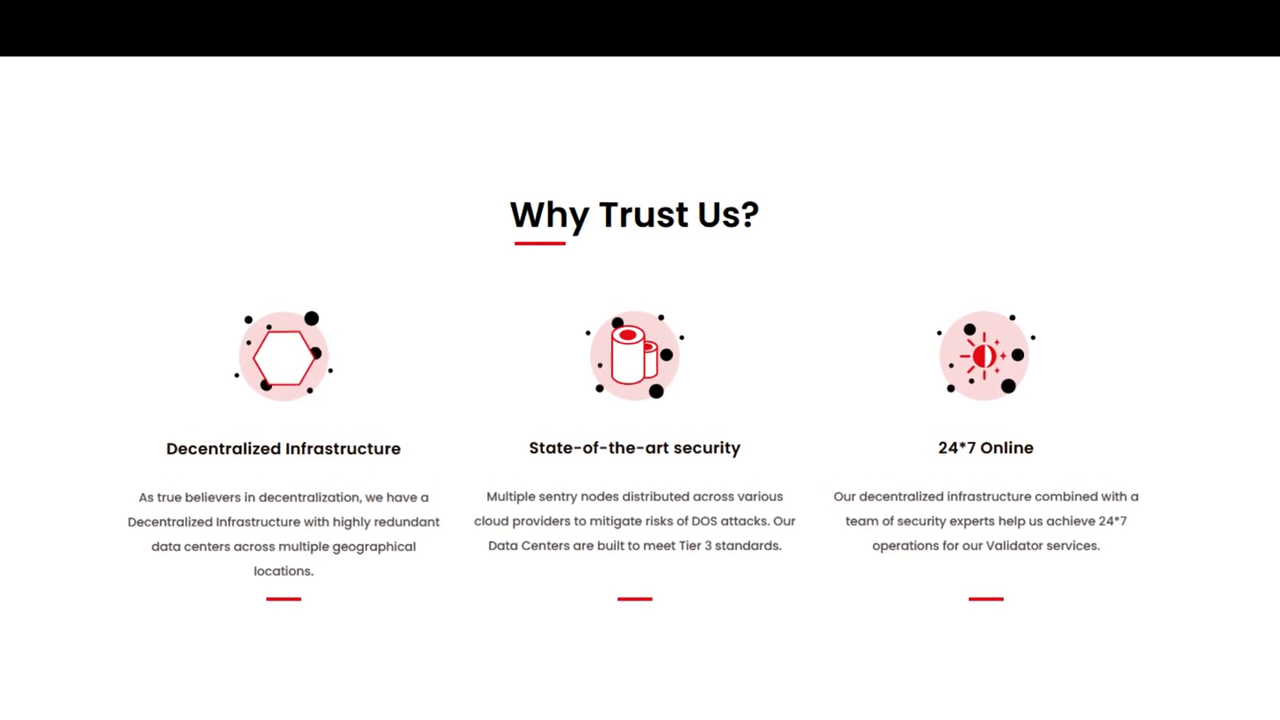